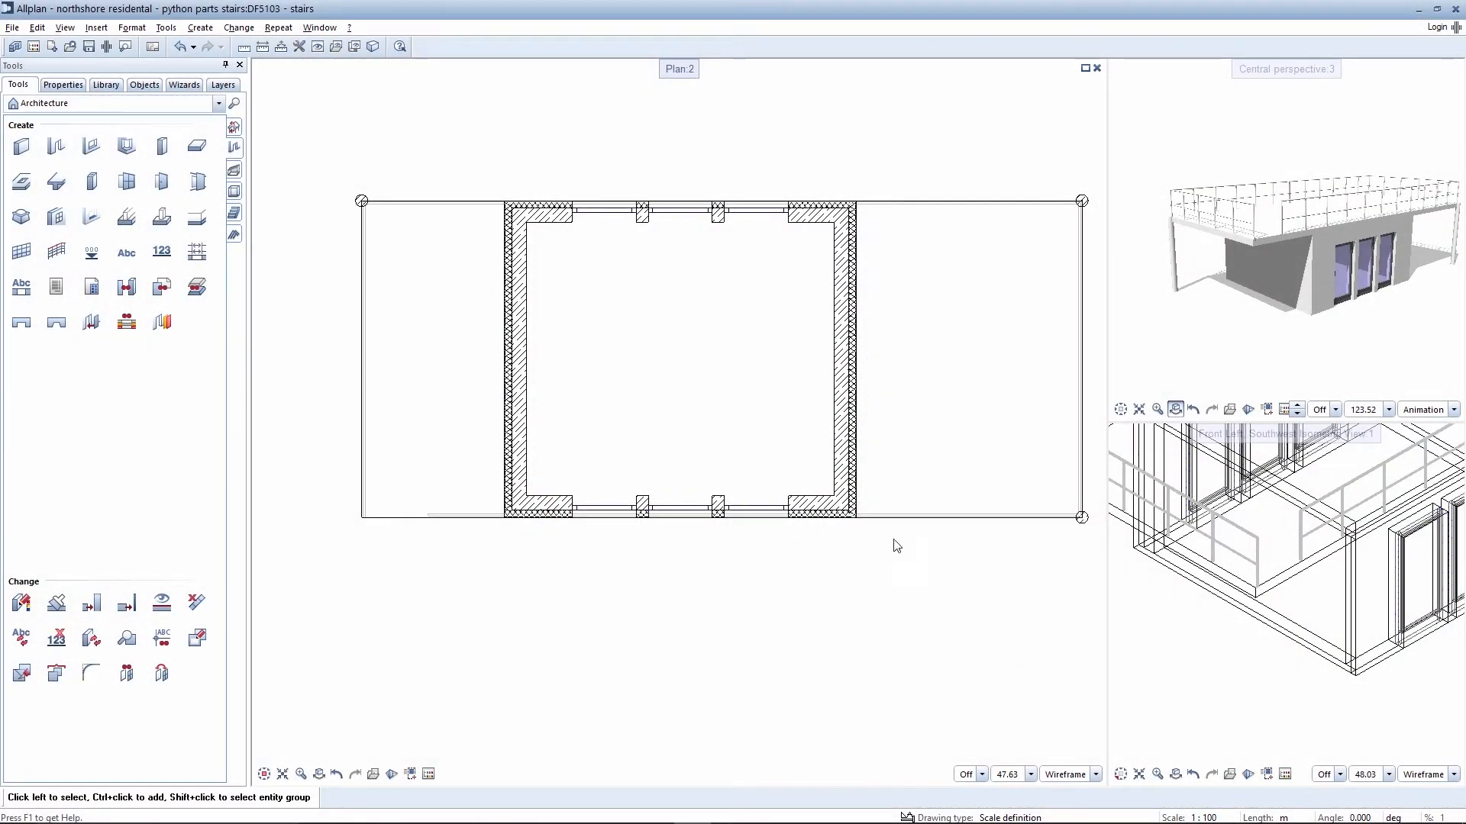
- Browse the ContentExamples PythonParts folder down to the SpiralStair2 entry
left_click(105, 85)
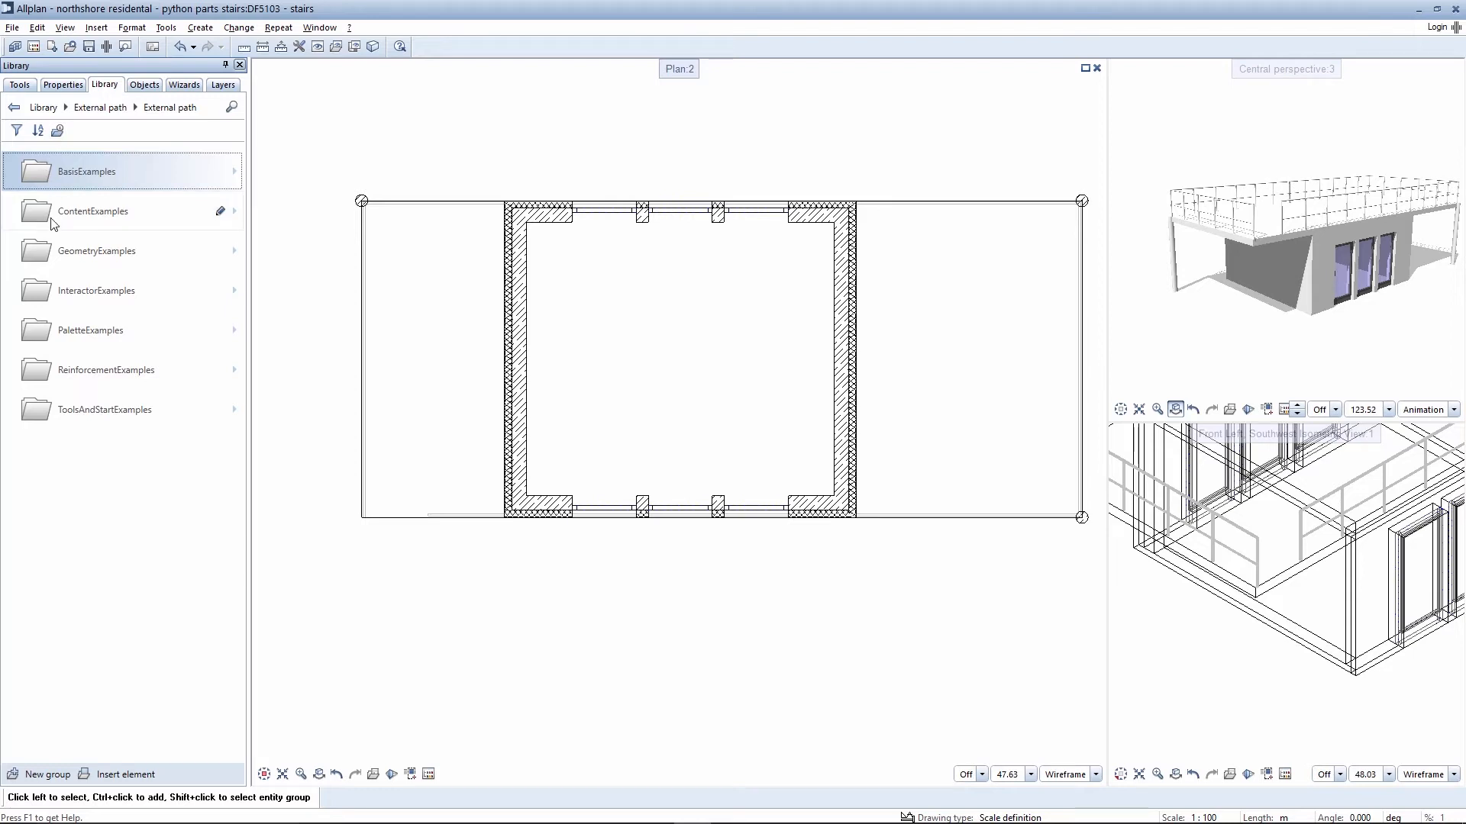
double_click(92, 211)
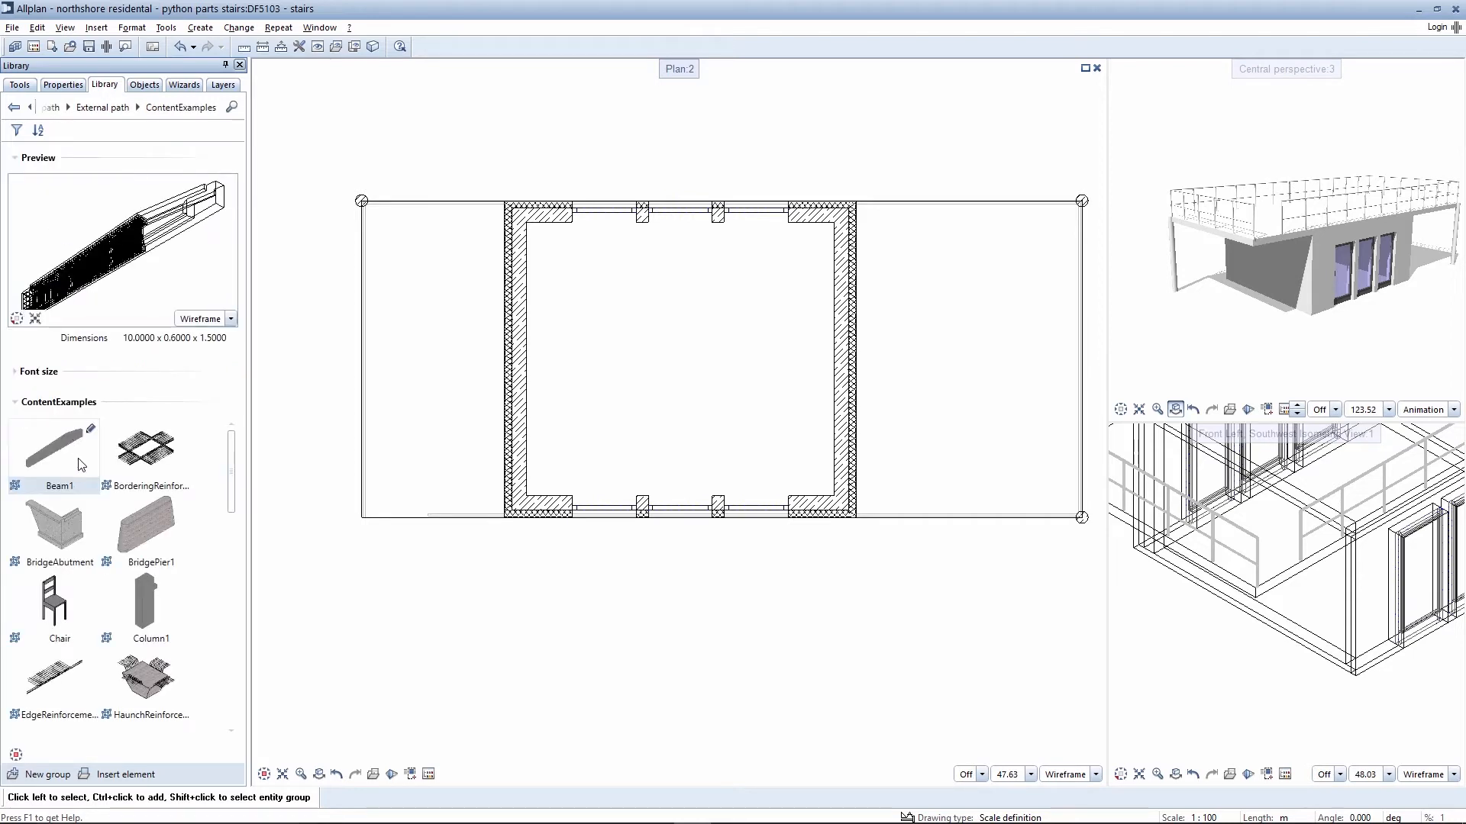
scroll("down", 3)
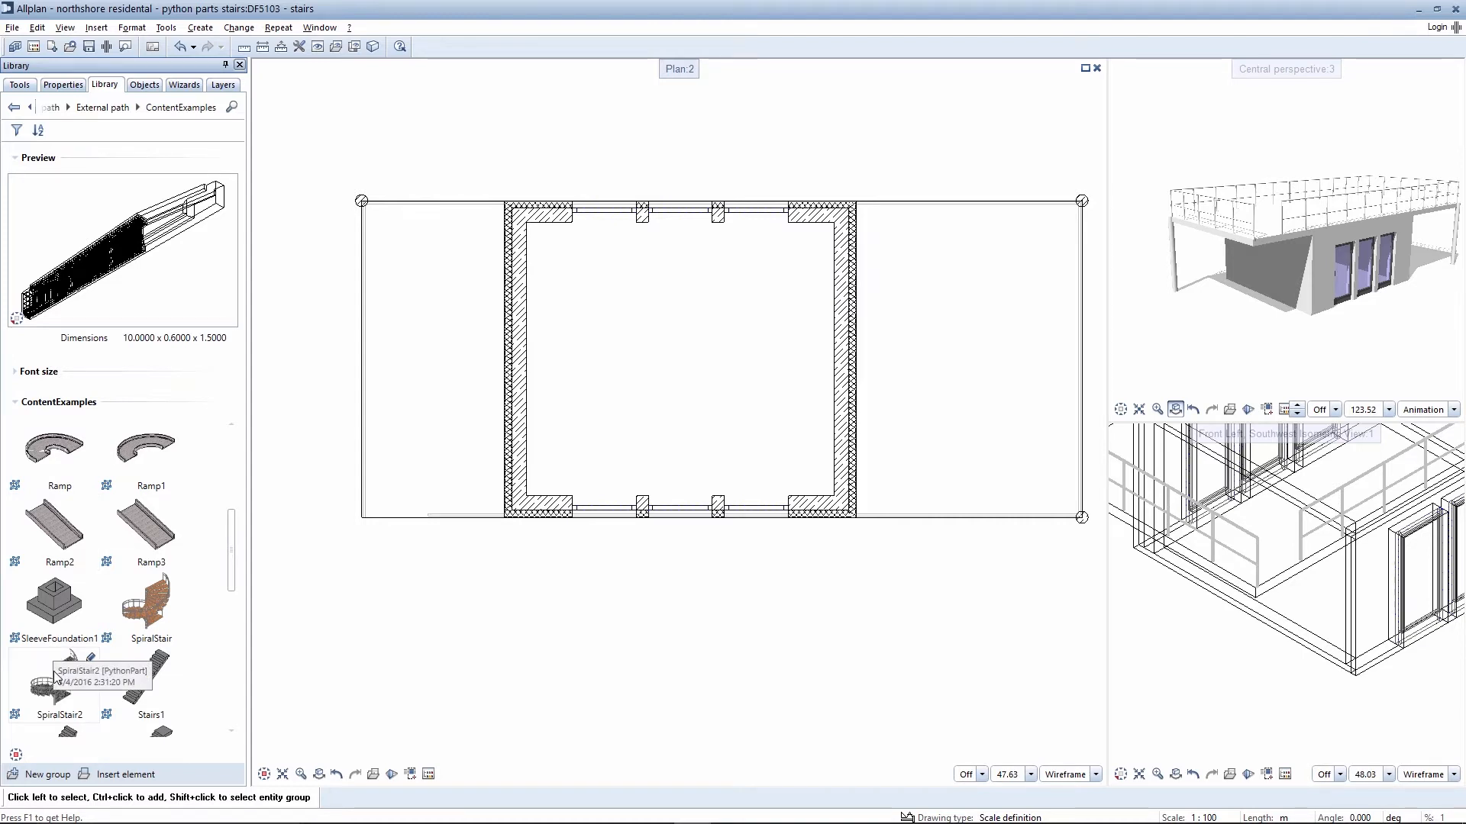
- Place SpiralStair2 at the building's lower-left corner, 6 m high with 24 steps
left_click(54, 675)
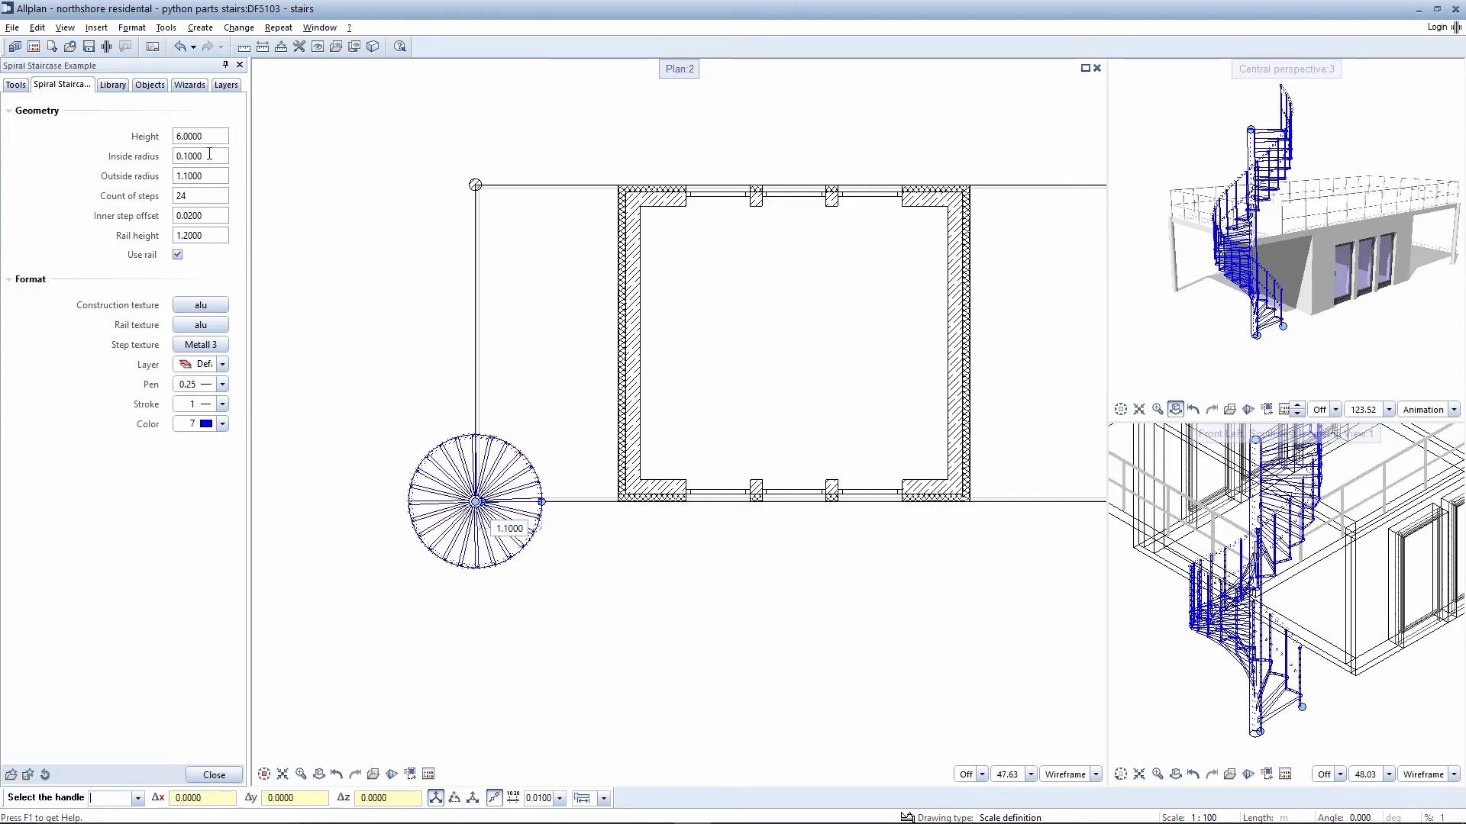
- Set the staircase Height to 2.8 and Count of steps to 16 in its palette
type("2,8")
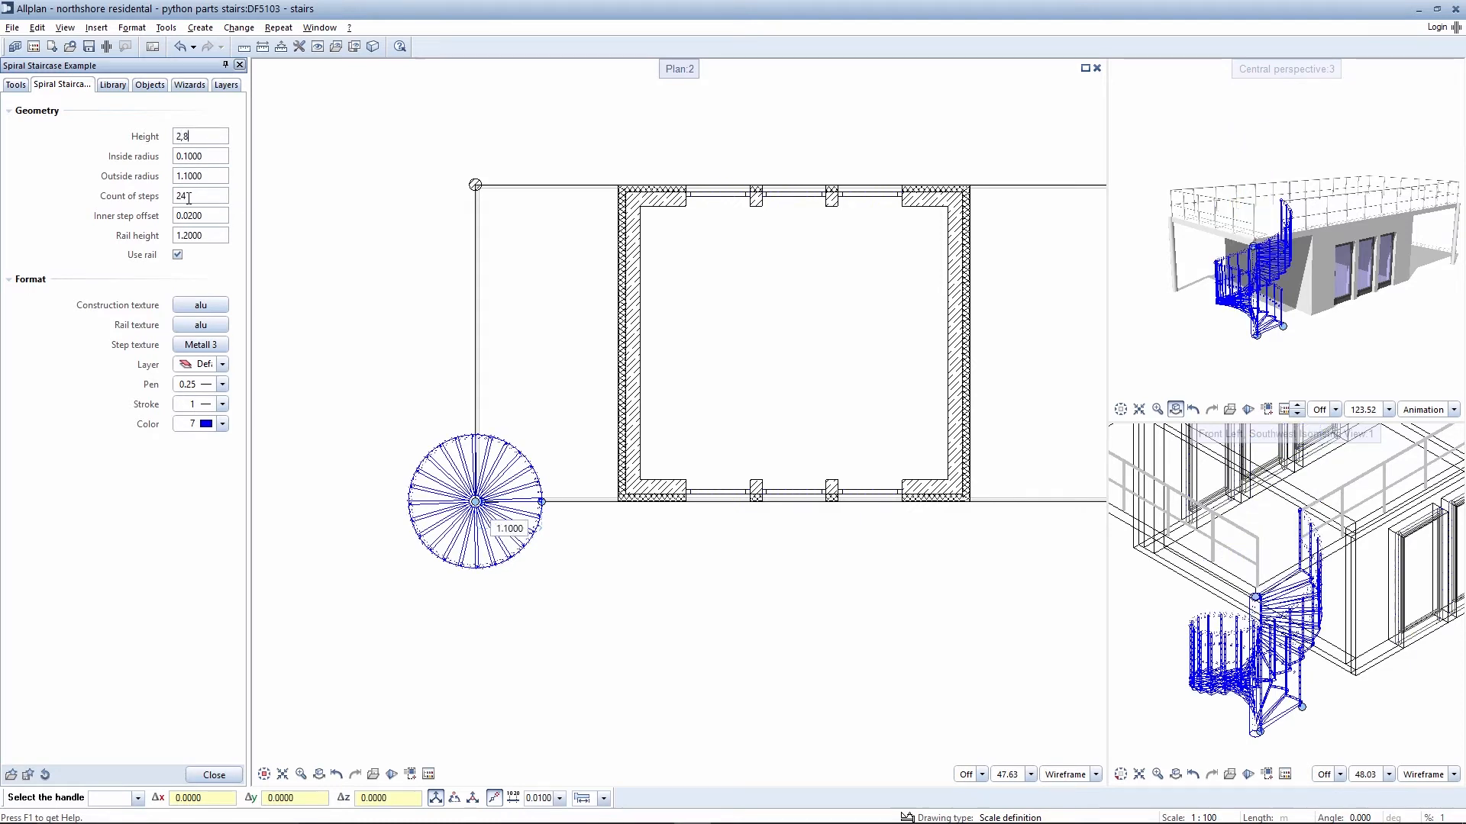
type("16")
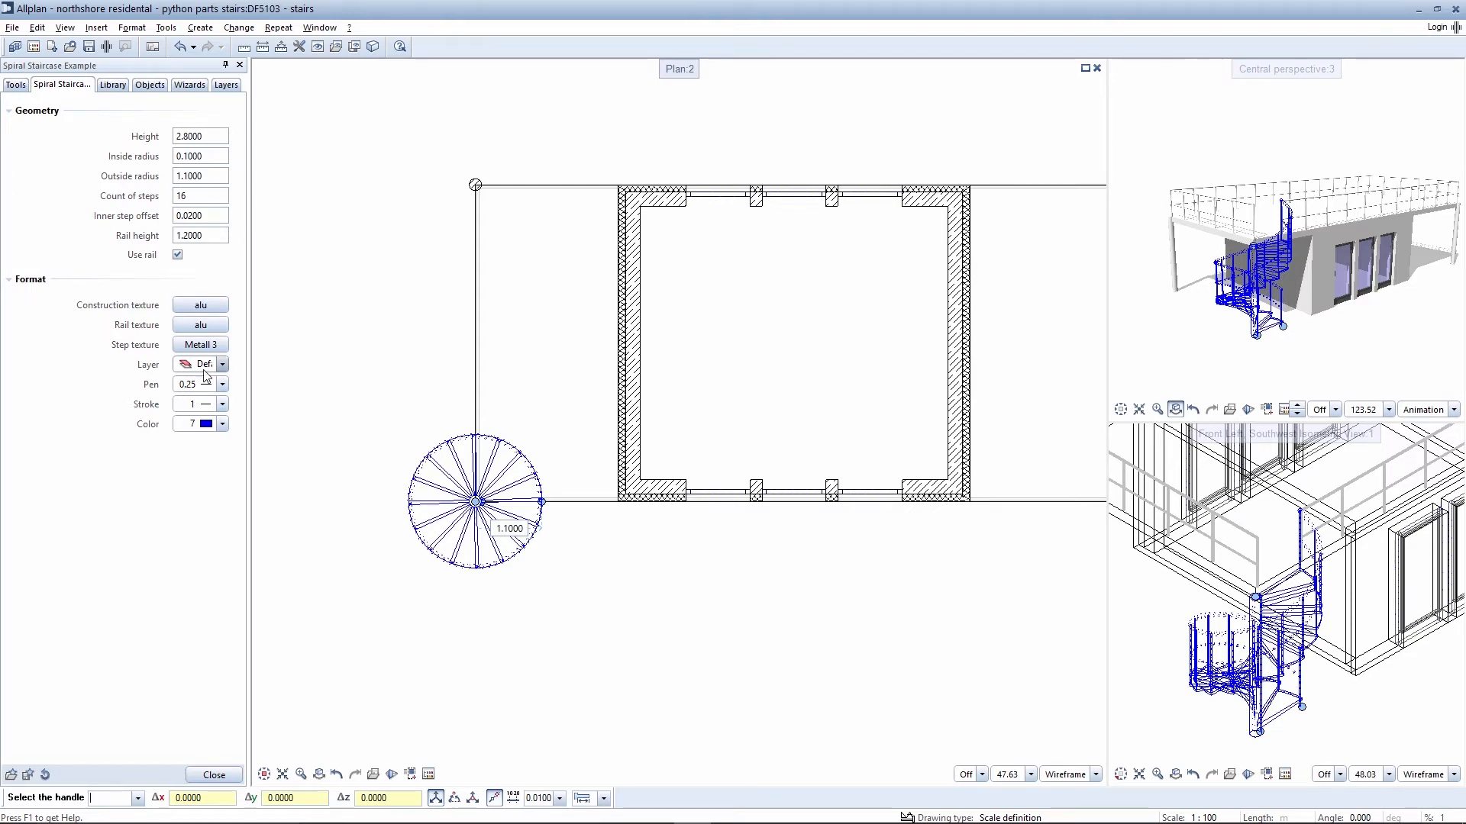
left_click(112, 84)
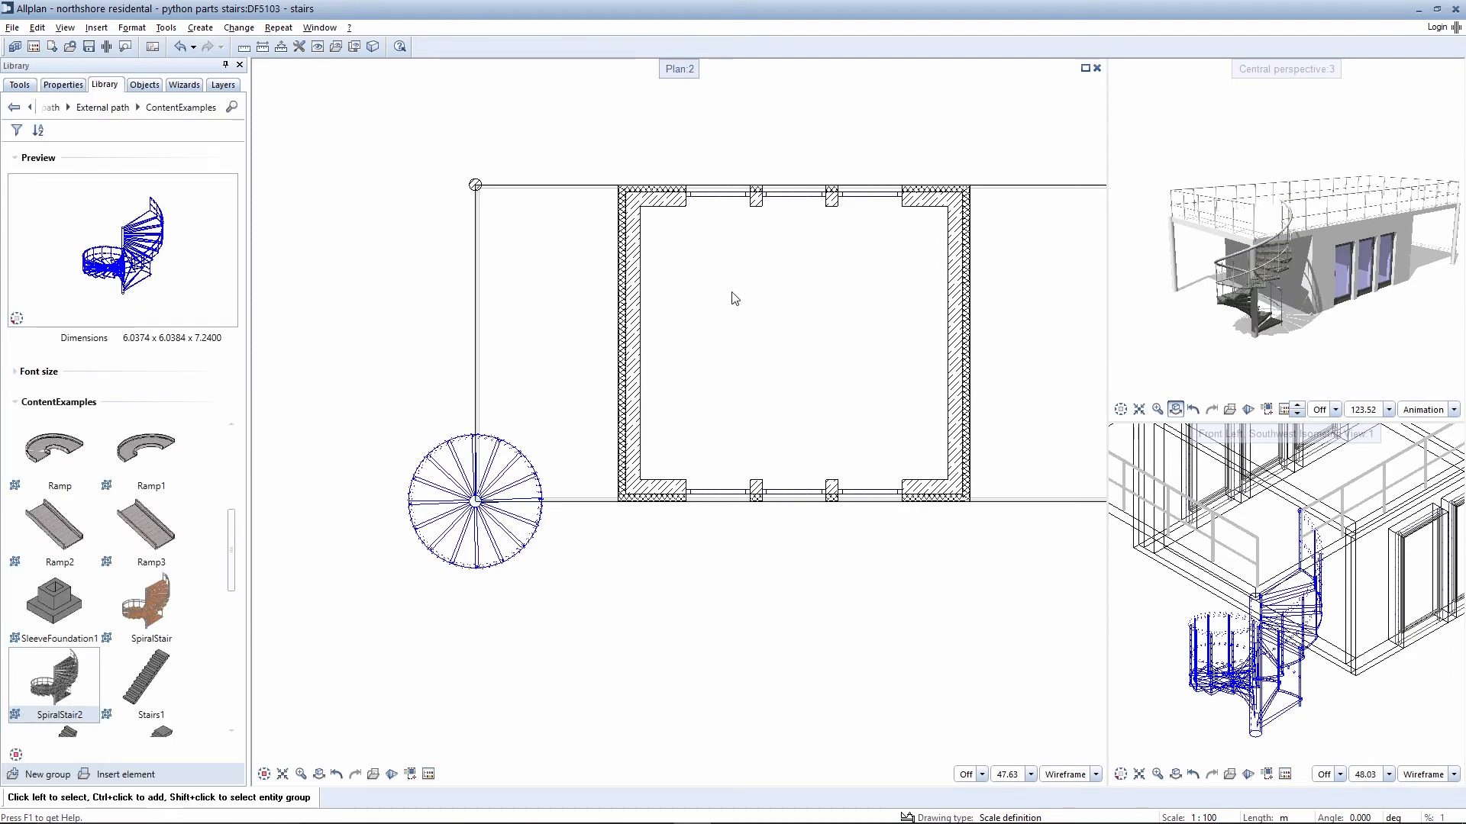
mouse_move(904, 508)
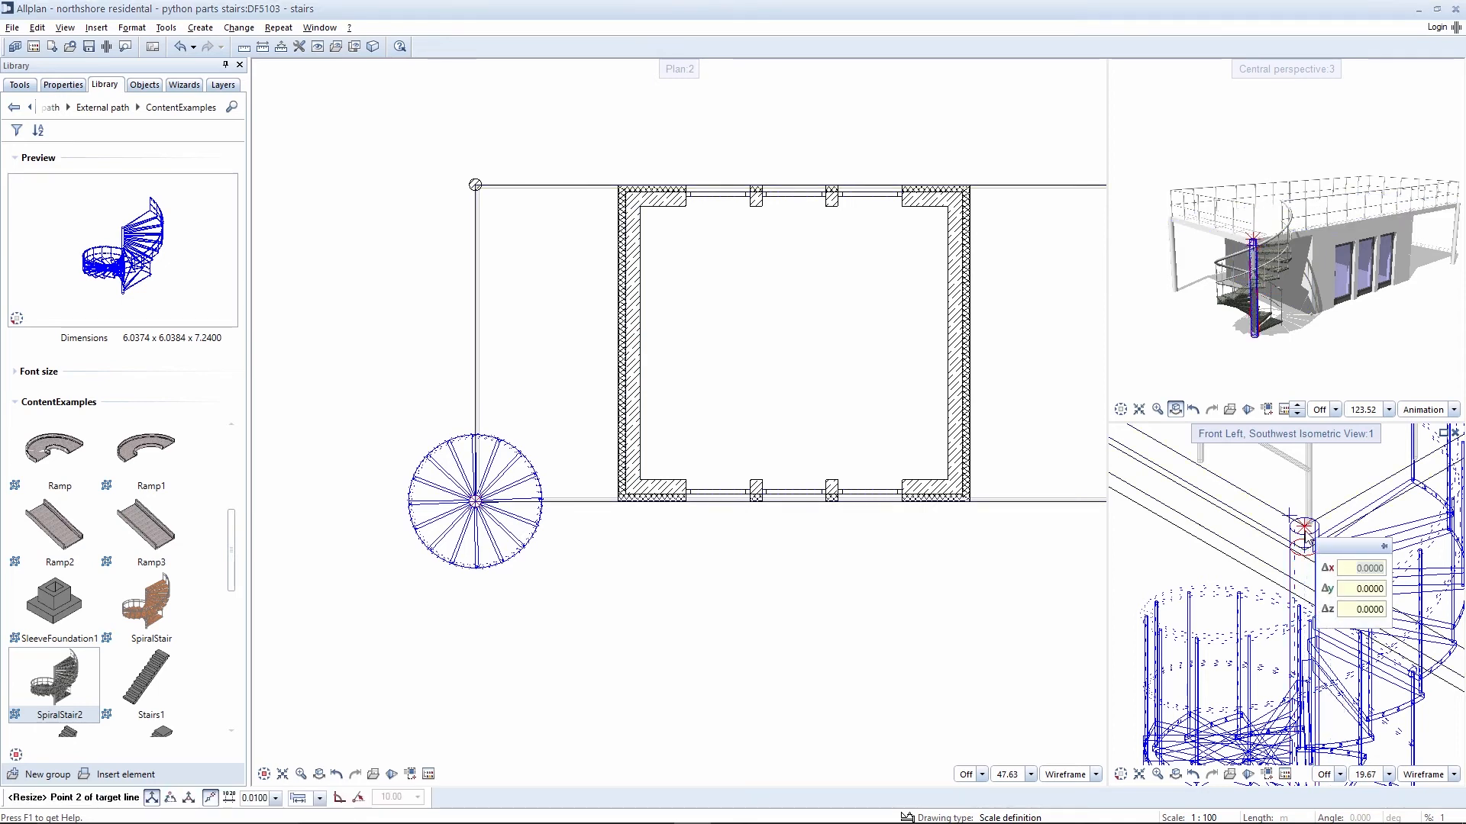
- Maximize the Central perspective 3 viewport showing building and staircase
left_click(476, 503)
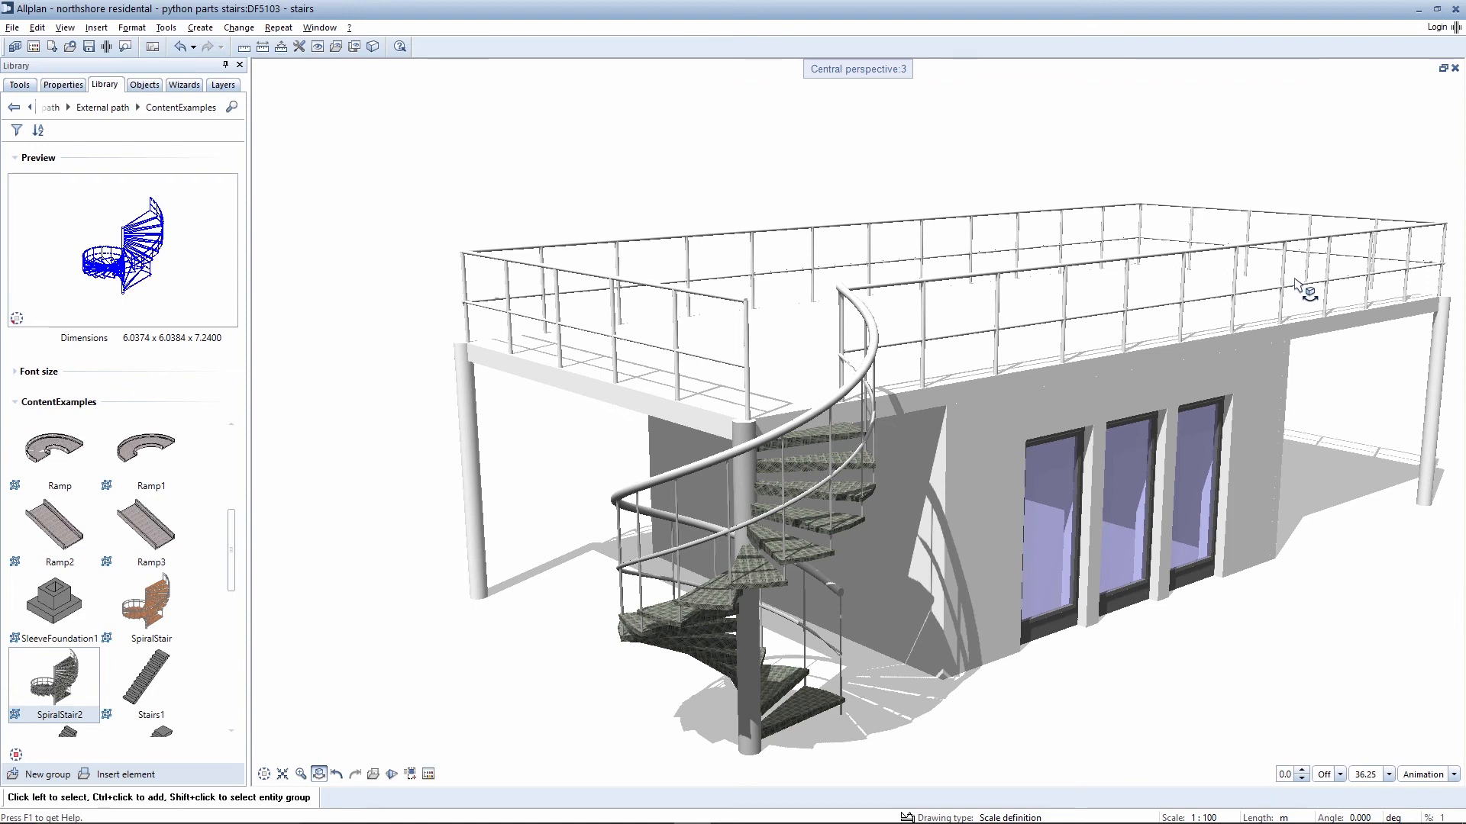
- Orbit around the building to view the finished spiral staircase from the other side
left_click_drag(1300, 285, 1009, 252)
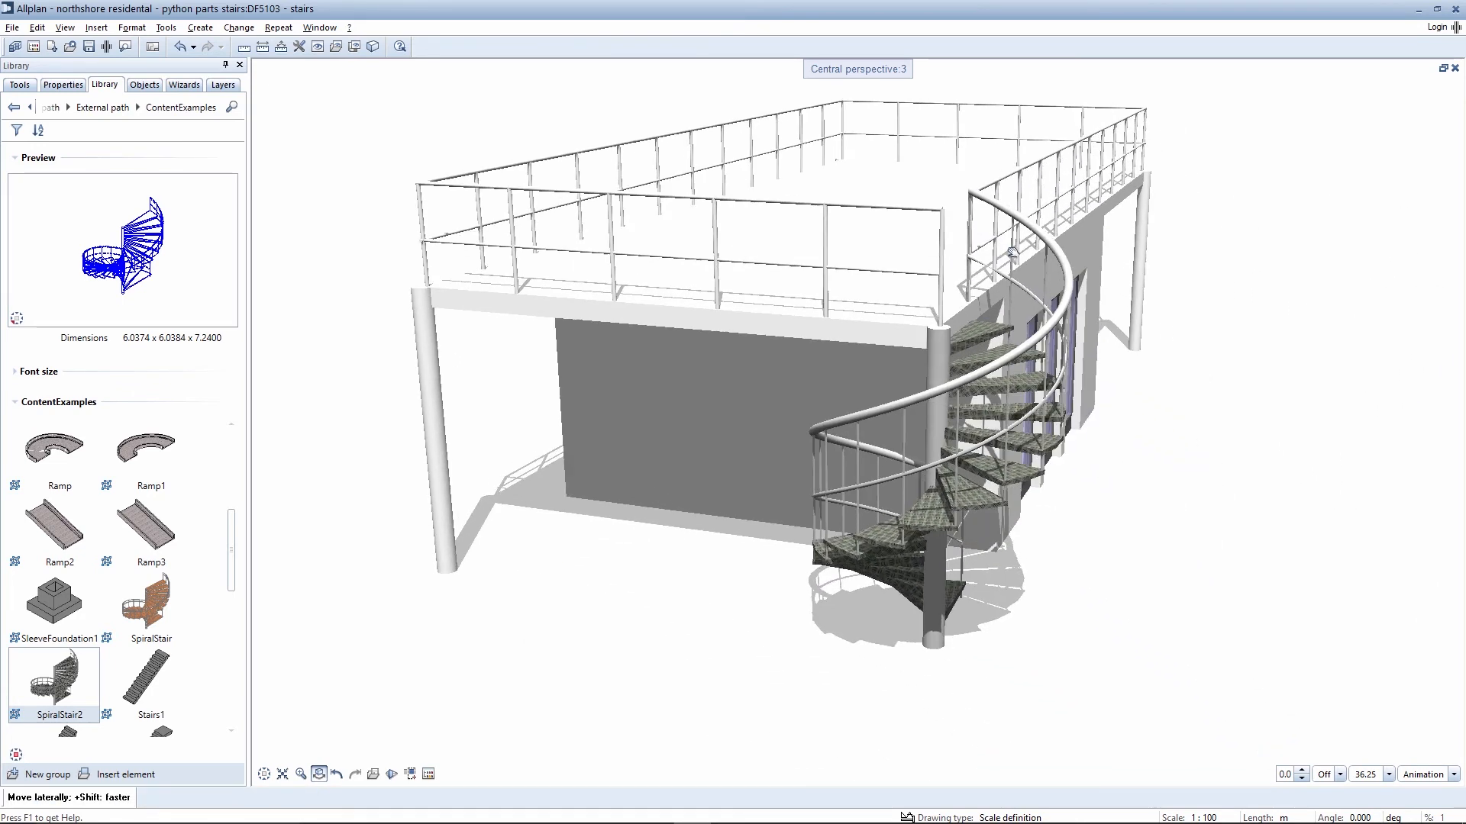